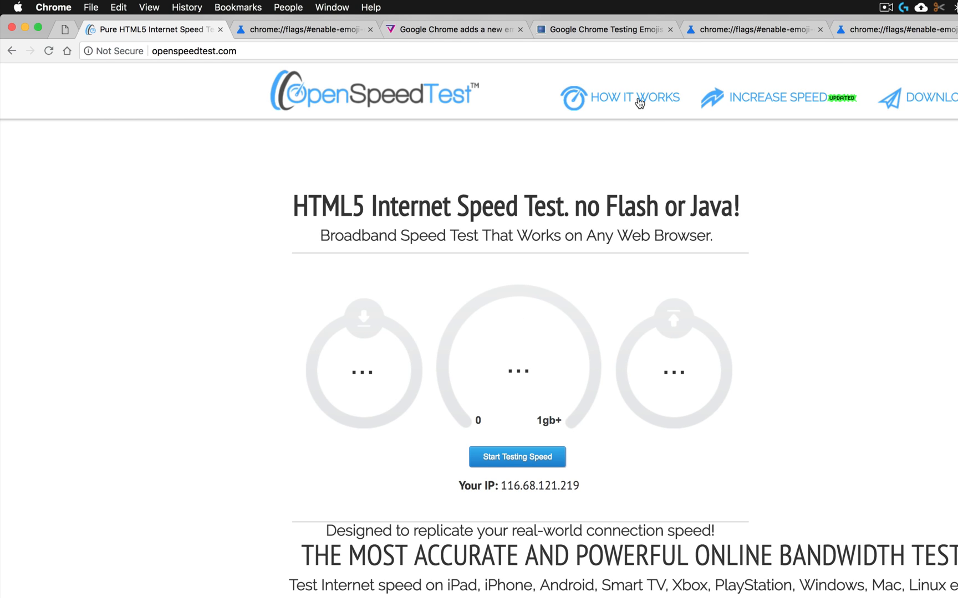
# - Check the How It Works link's right-click menu, which still lists Emoji & Symbols, then dismiss it
pyautogui.rightClick(635, 97)
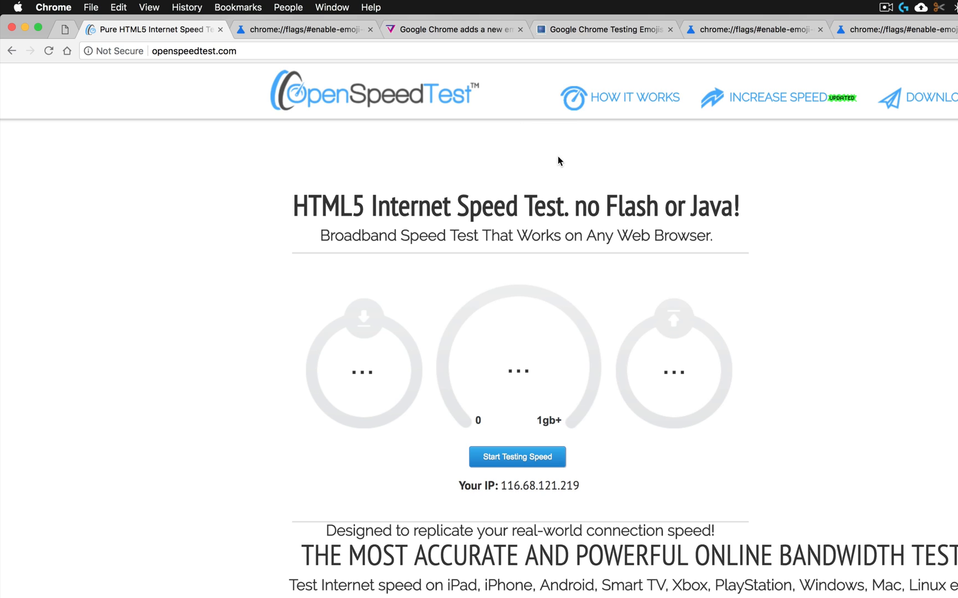
pyautogui.rightClick(635, 98)
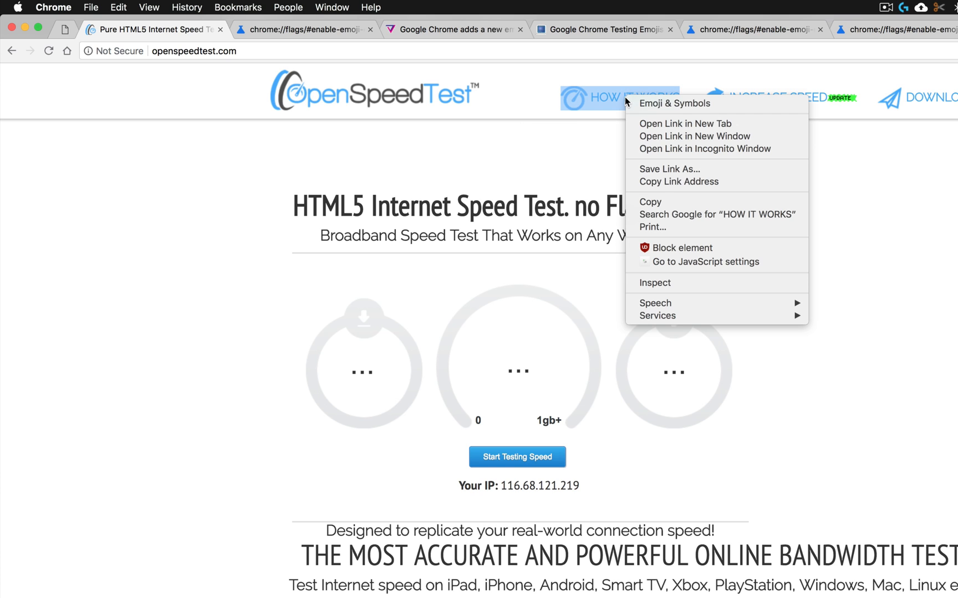
pyautogui.moveTo(690, 124)
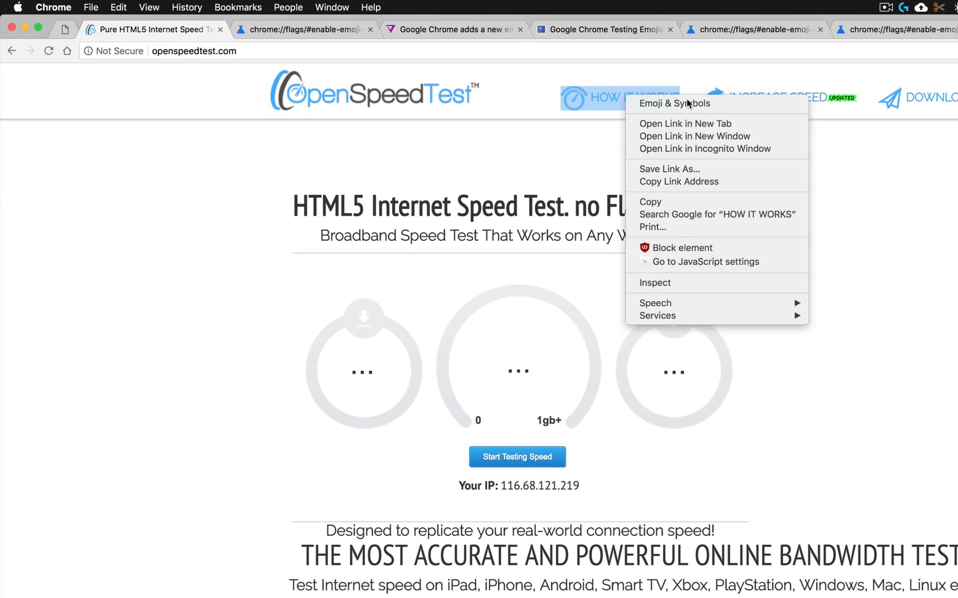
pyautogui.click(674, 103)
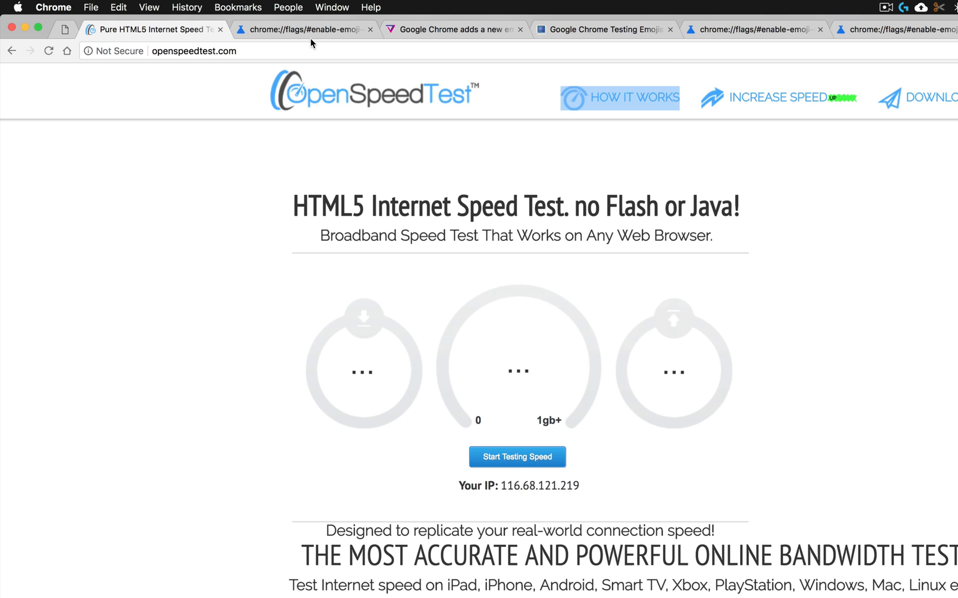
# - On the chrome://flags page, set the Emoji Context Menu flag to Disabled
pyautogui.click(303, 28)
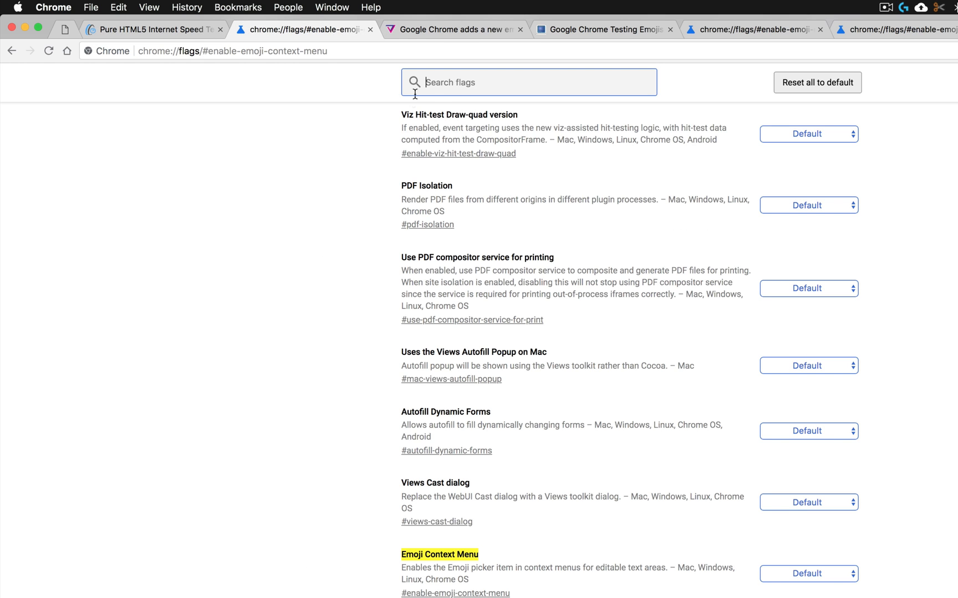
pyautogui.click(231, 51)
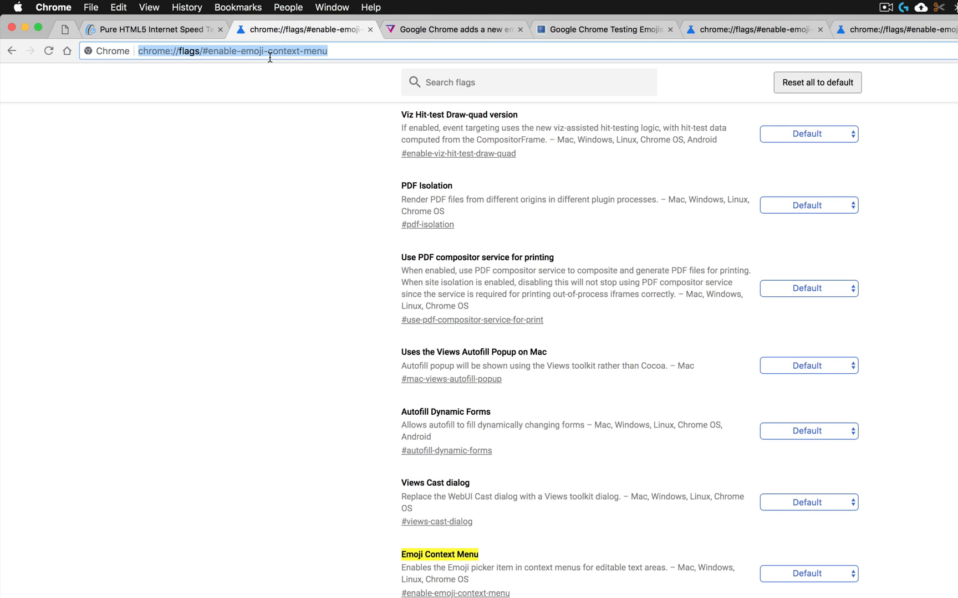
pyautogui.moveTo(759, 557)
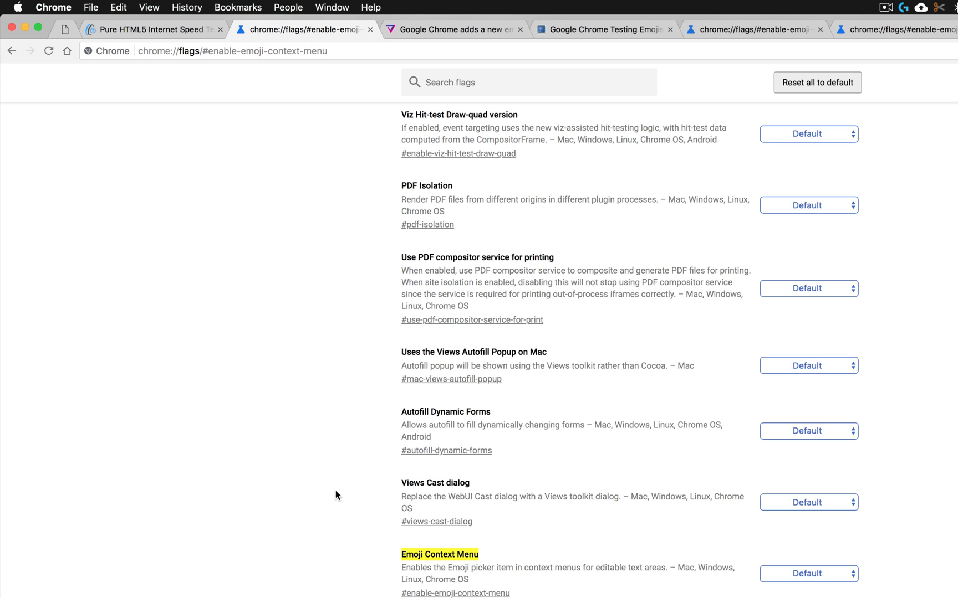
pyautogui.moveTo(817, 570)
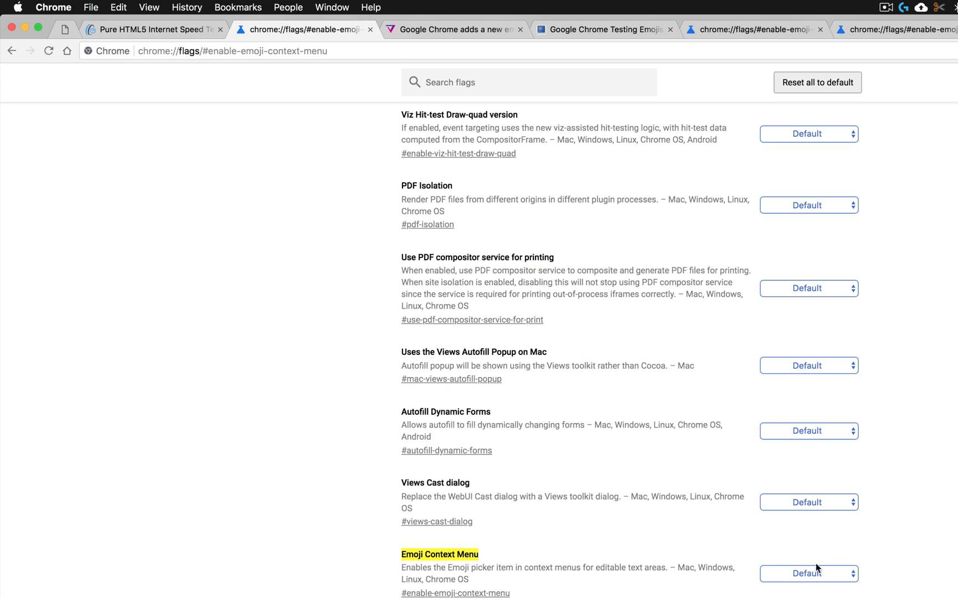
pyautogui.click(808, 573)
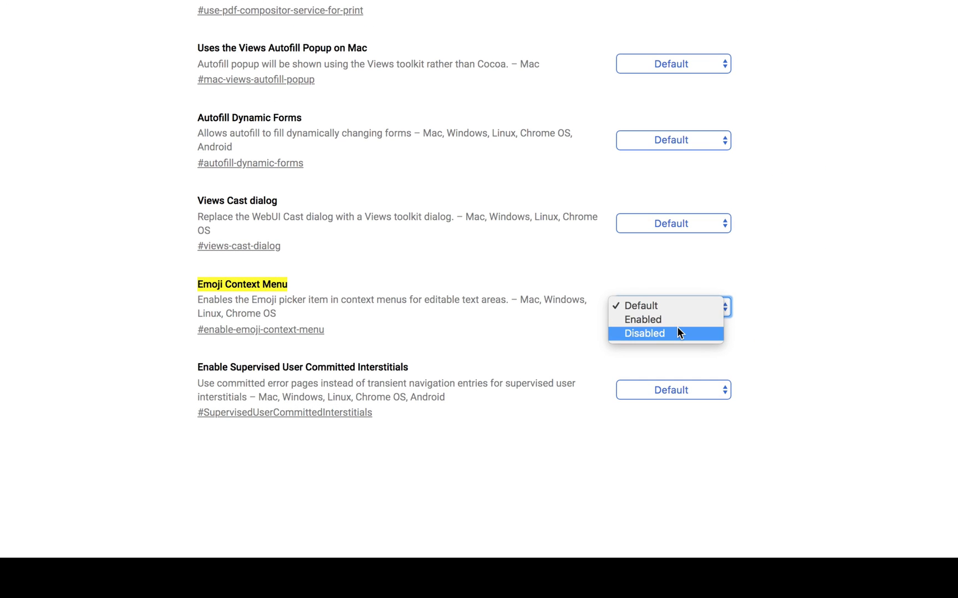
pyautogui.click(643, 333)
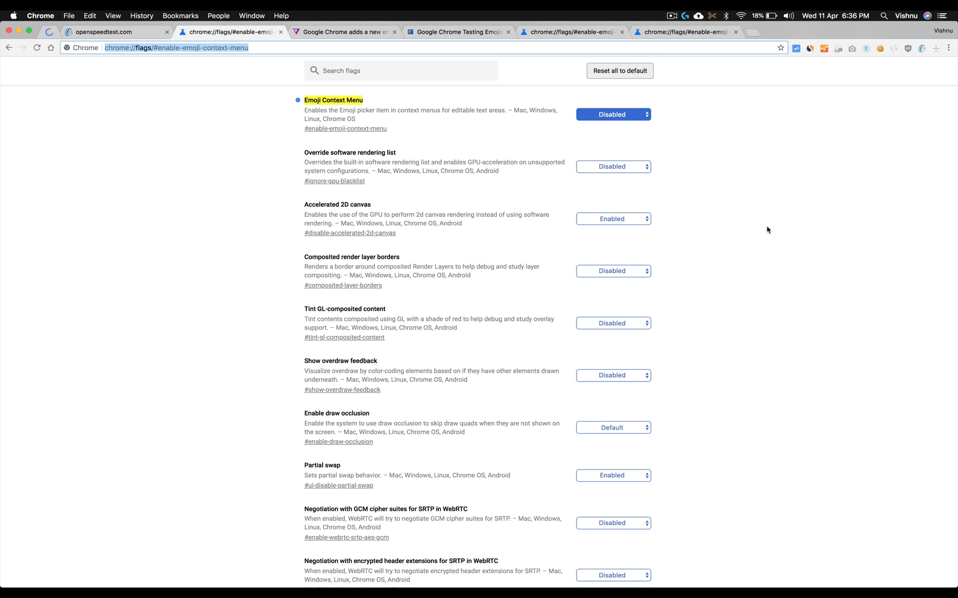
# - Confirm the How It Works menu lacks Emoji & Symbols and open the link in a new tab
pyautogui.rightClick(470, 81)
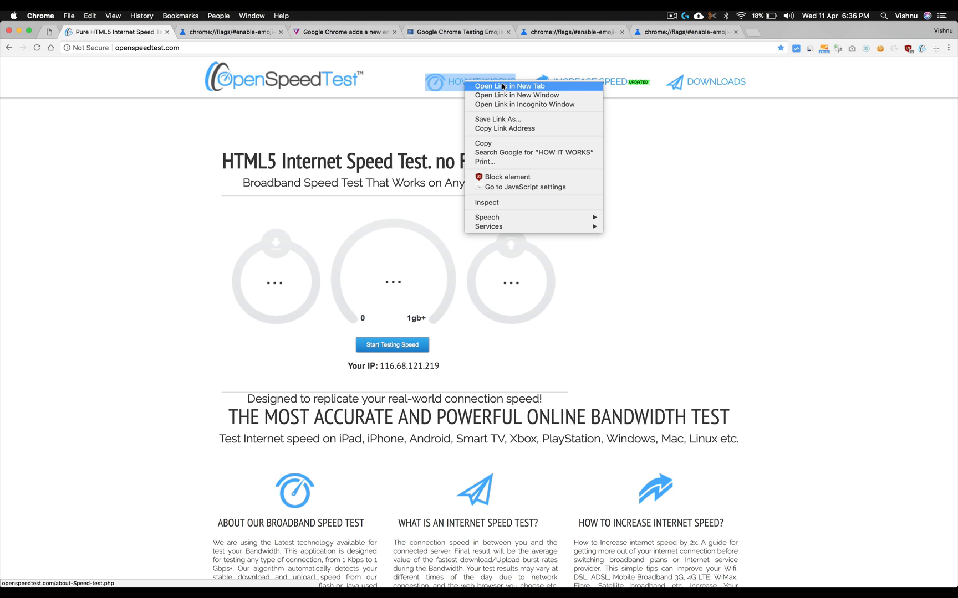
pyautogui.click(510, 85)
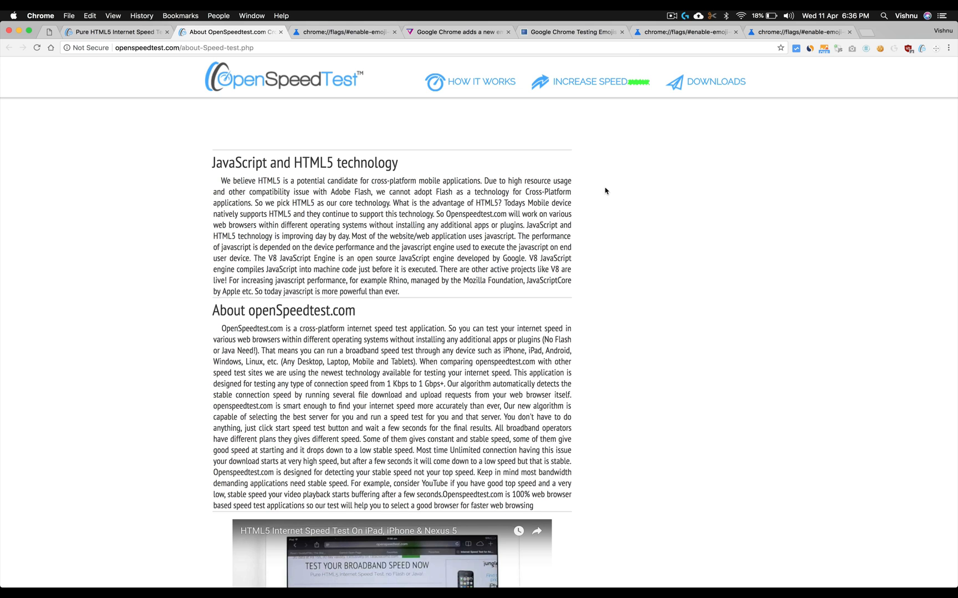
pyautogui.click(671, 16)
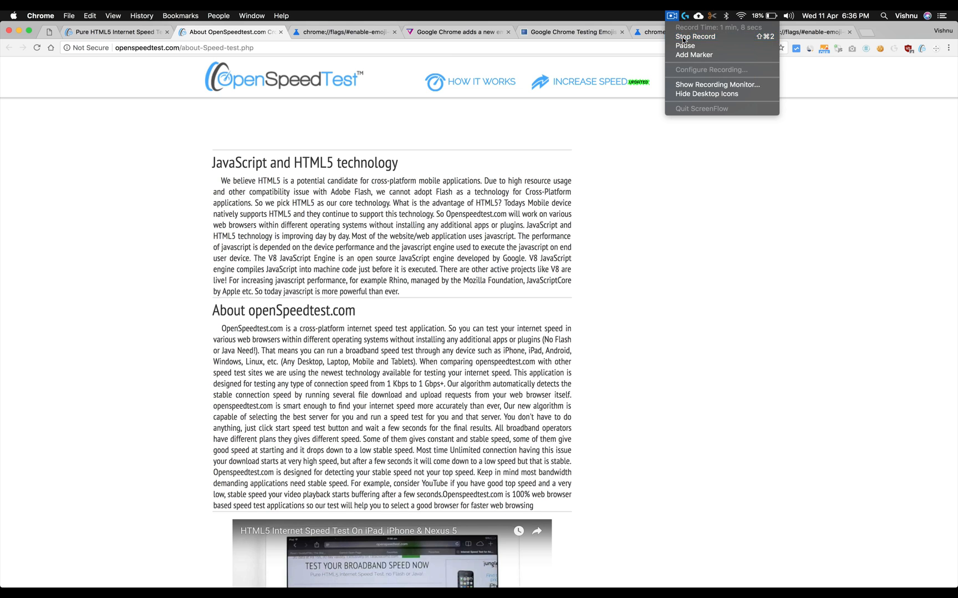